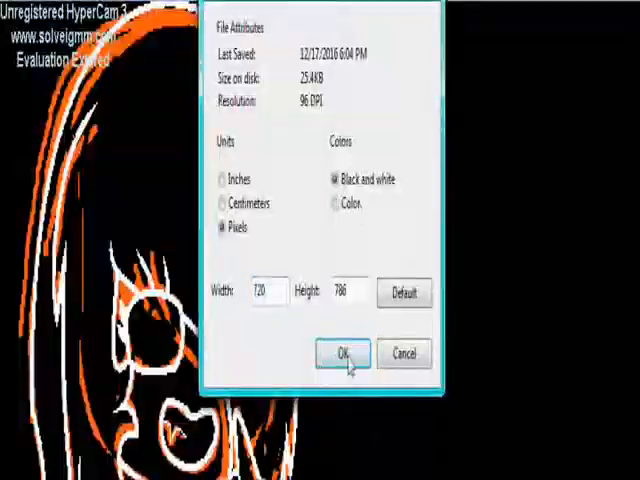
# Step: Confirm the black-and-white, 720×786 pixel image properties to return to the drawing
pyautogui.click(344, 353)
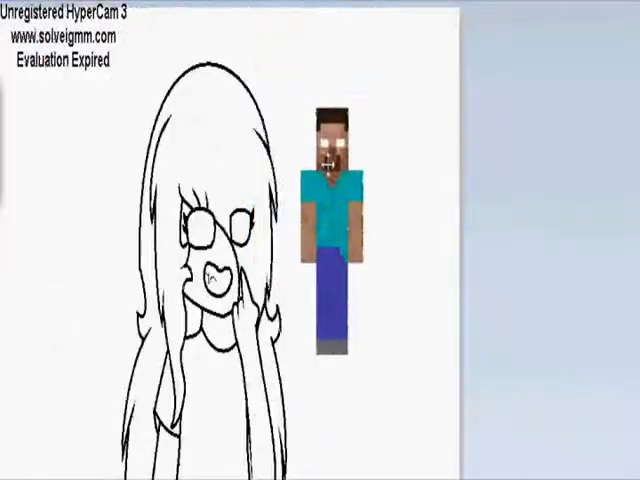